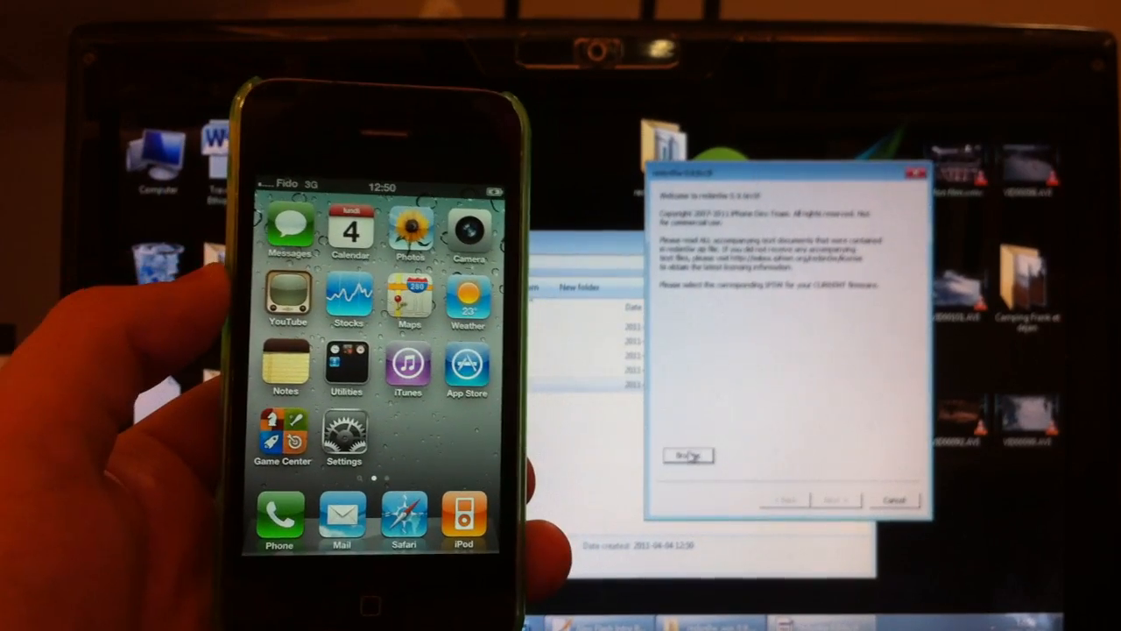
Step: Choose the IPSW firmware, keep Install Cydia enabled, and pass the power-off reminder
{"action": "left_click", "coordinate": [687, 455]}
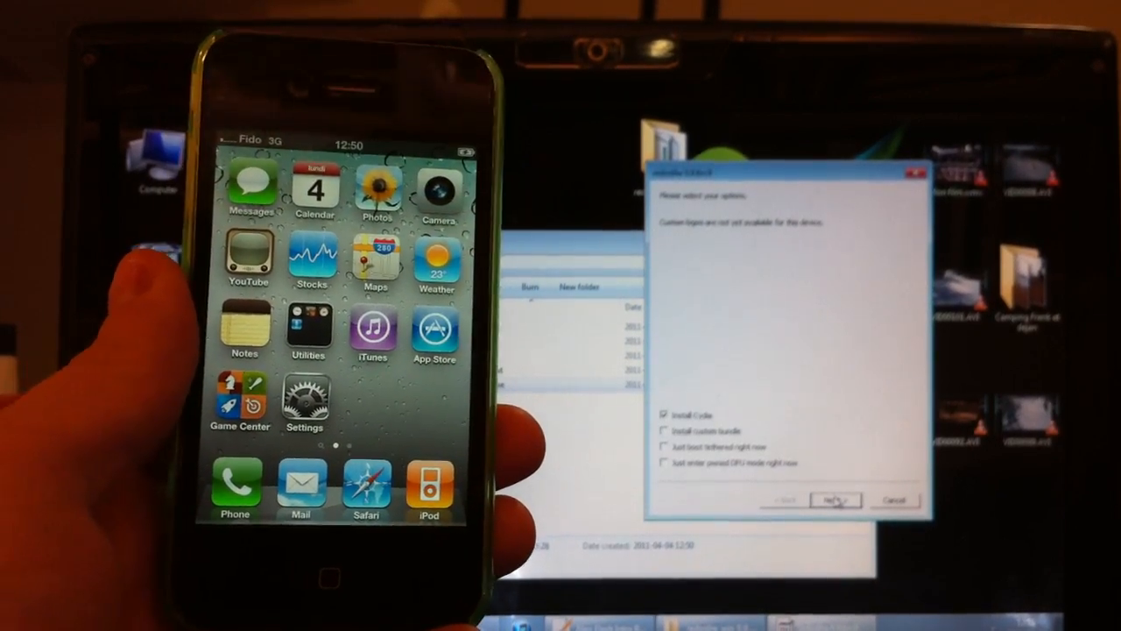
{"action": "left_click", "coordinate": [835, 499]}
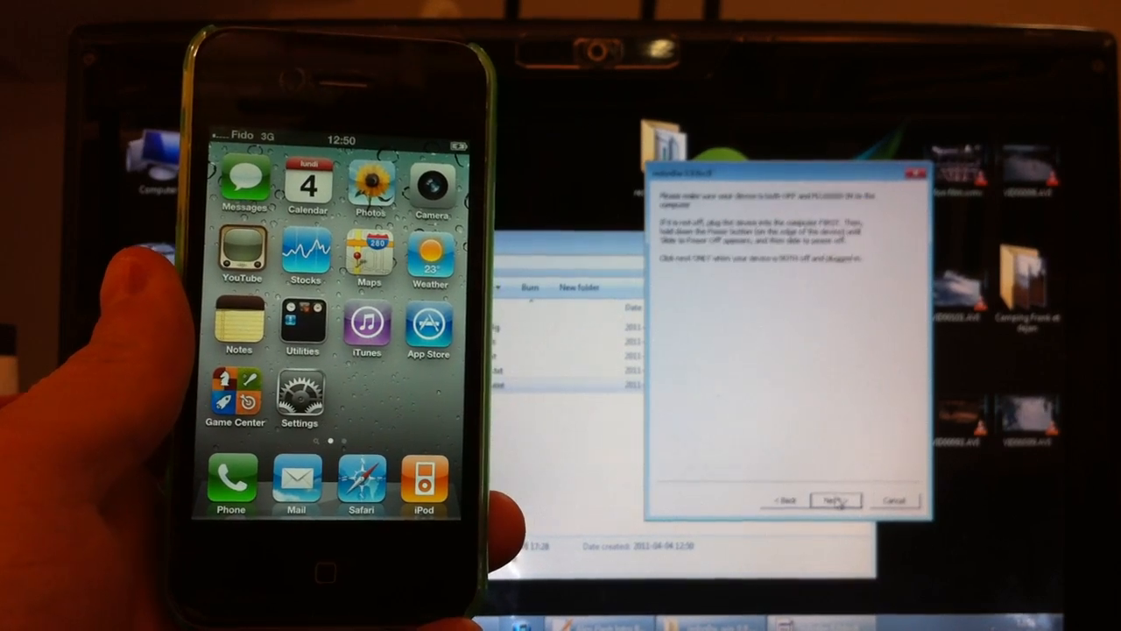
{"action": "left_click", "coordinate": [834, 500]}
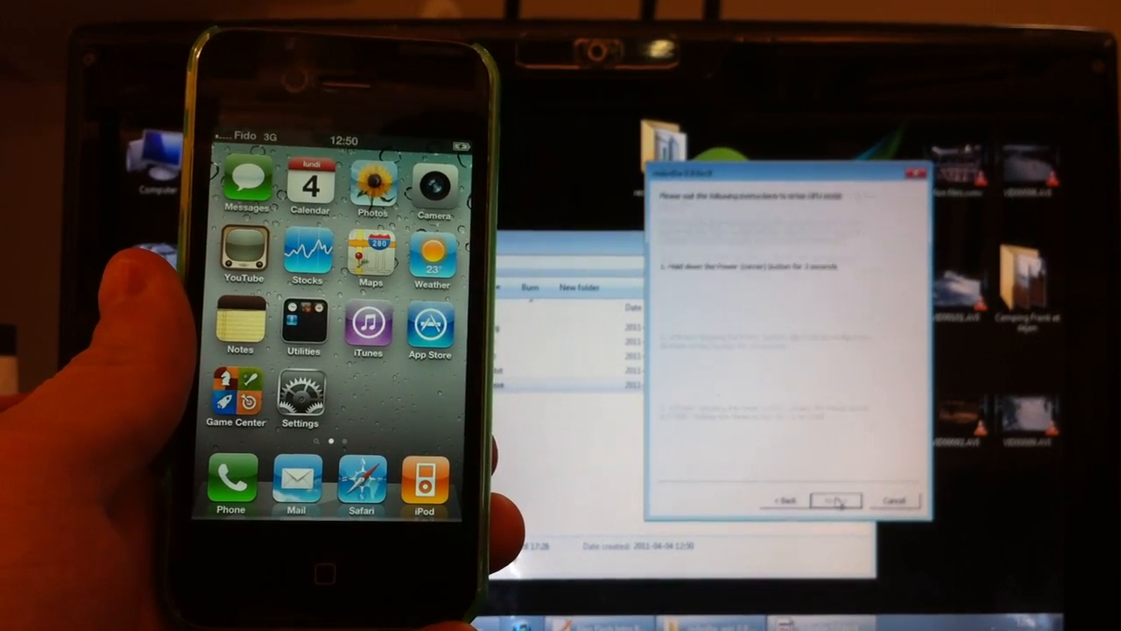
Step: Return to the power-off reminder, then restart the DFU-mode instructions with the iPhone off
{"action": "left_click", "coordinate": [835, 500]}
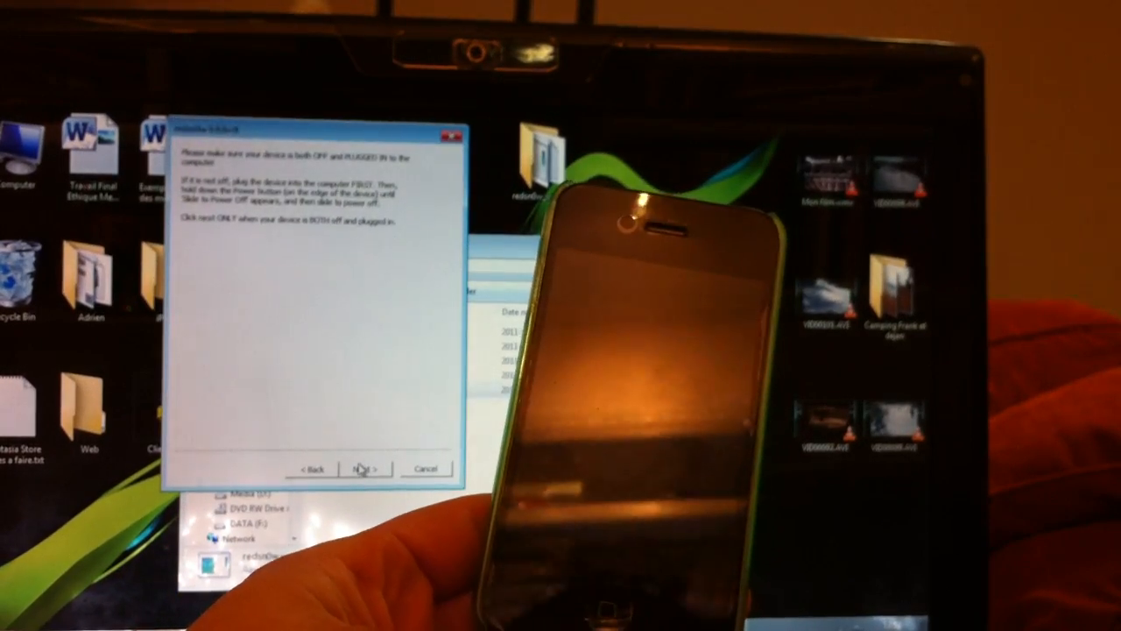
{"action": "left_click", "coordinate": [362, 470]}
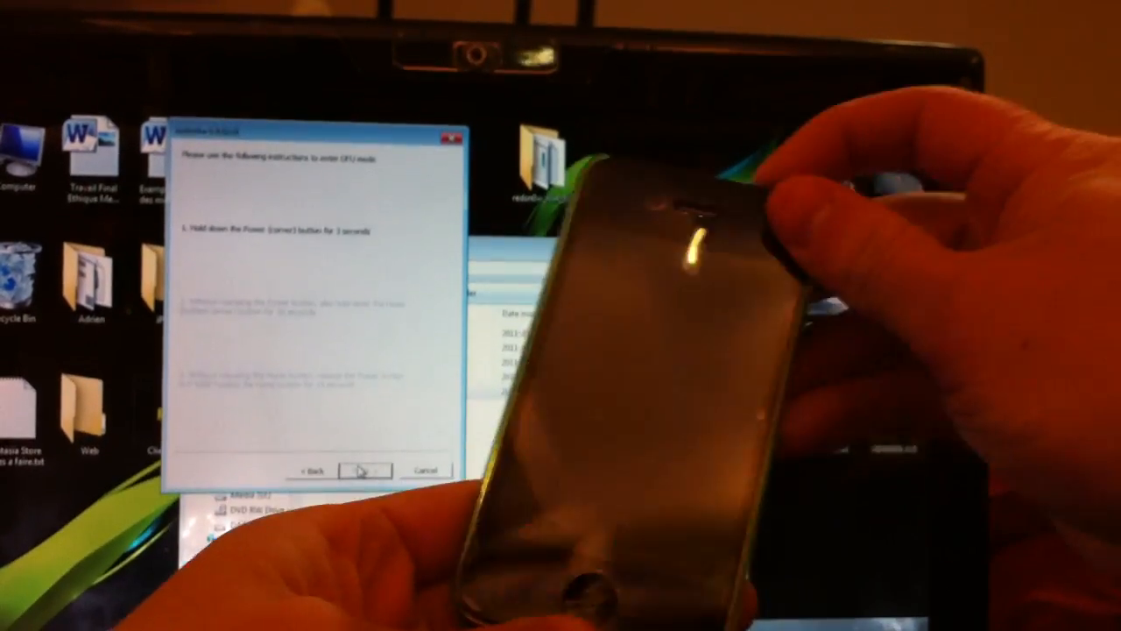